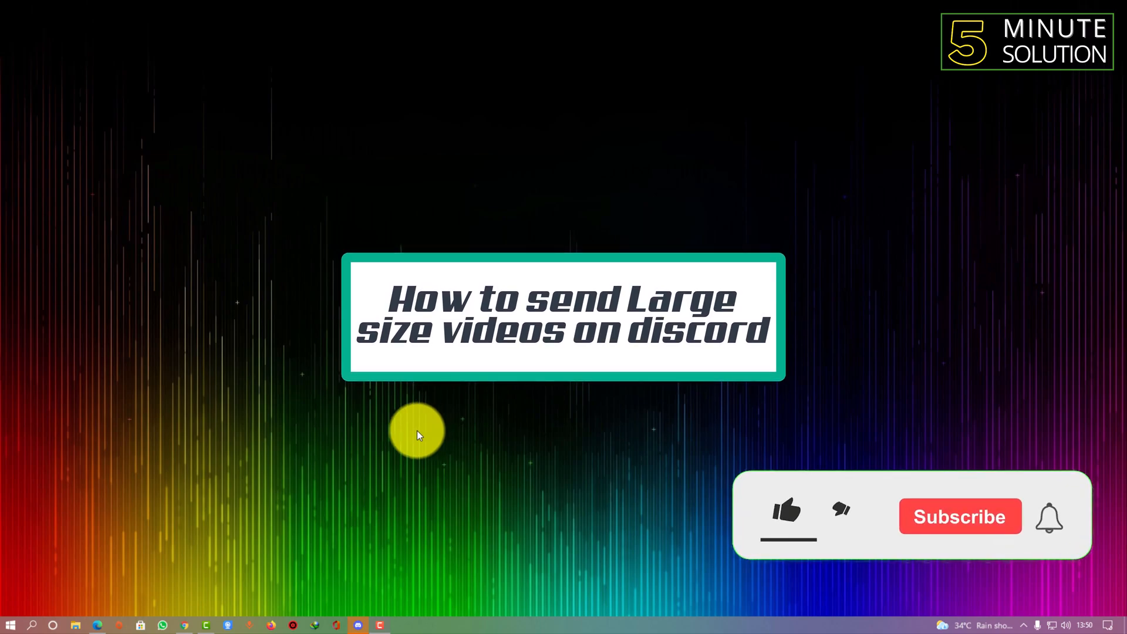
Step: Bring up Discord on the direct-message conversation for the video
click(357, 624)
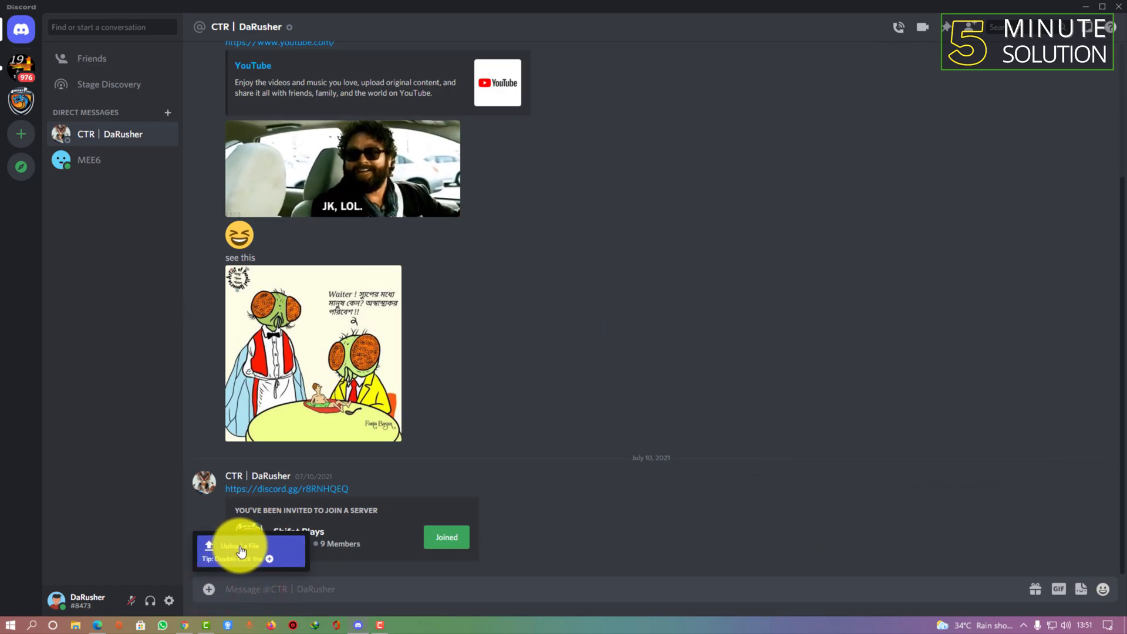
Step: Attach the larger Telegram Desktop video mp4 to the DM, hitting the 'too powerful' size error
click(244, 549)
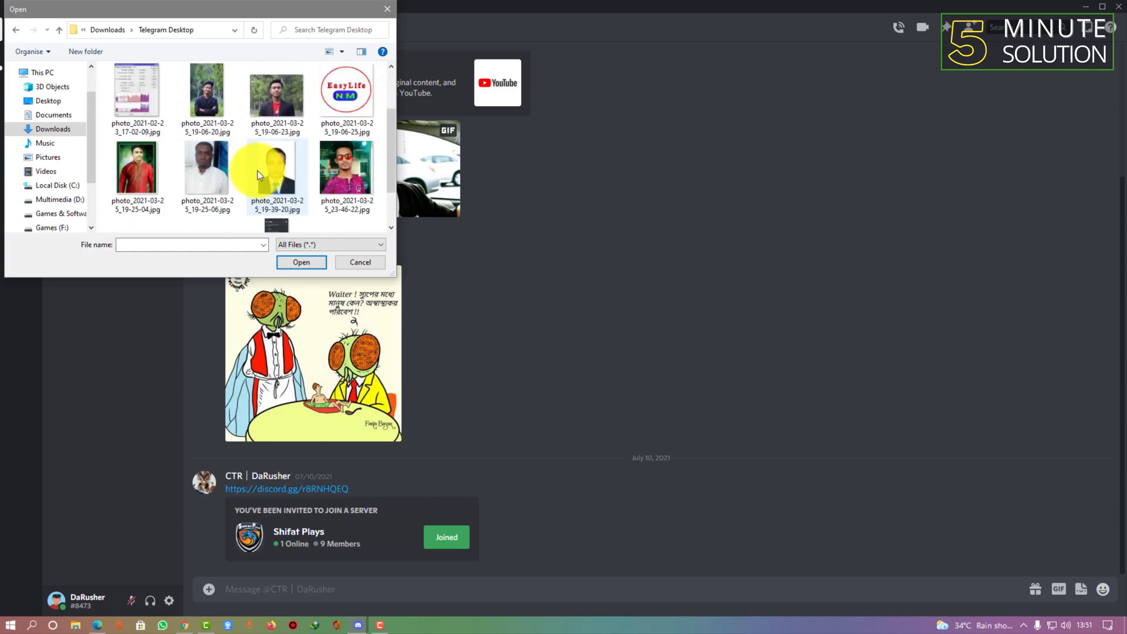
scroll(down, 3)
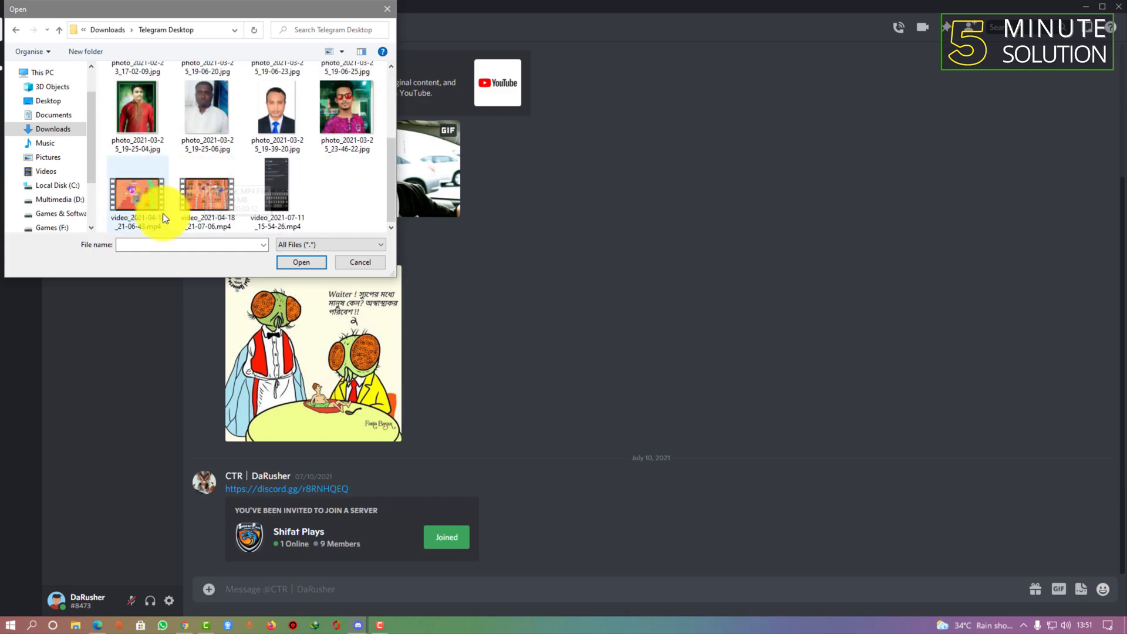
click(207, 190)
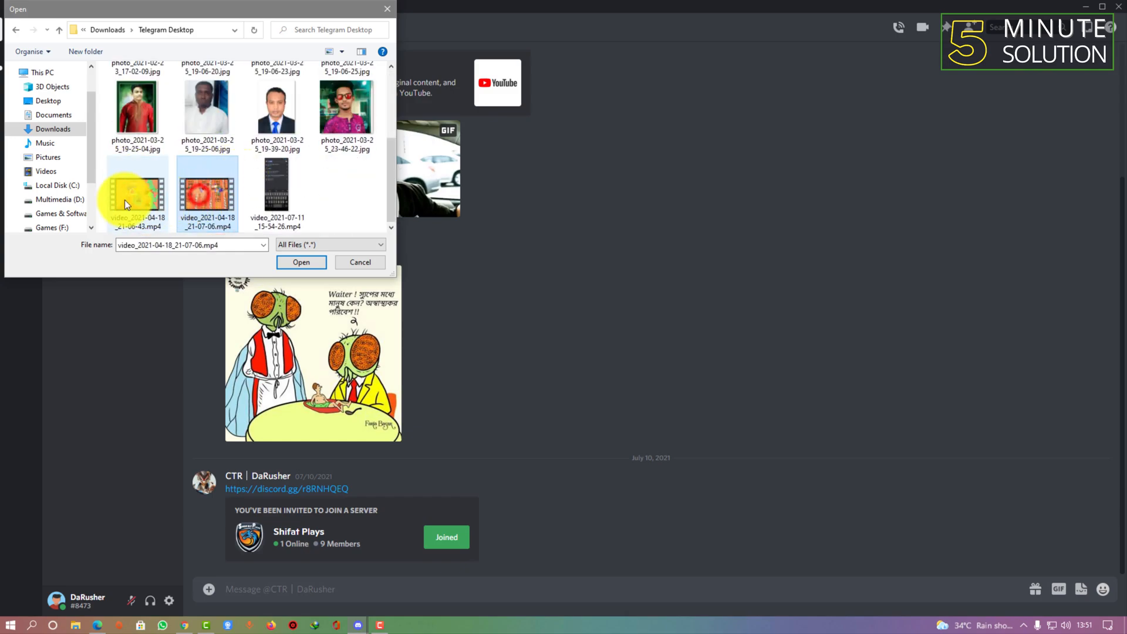
click(136, 189)
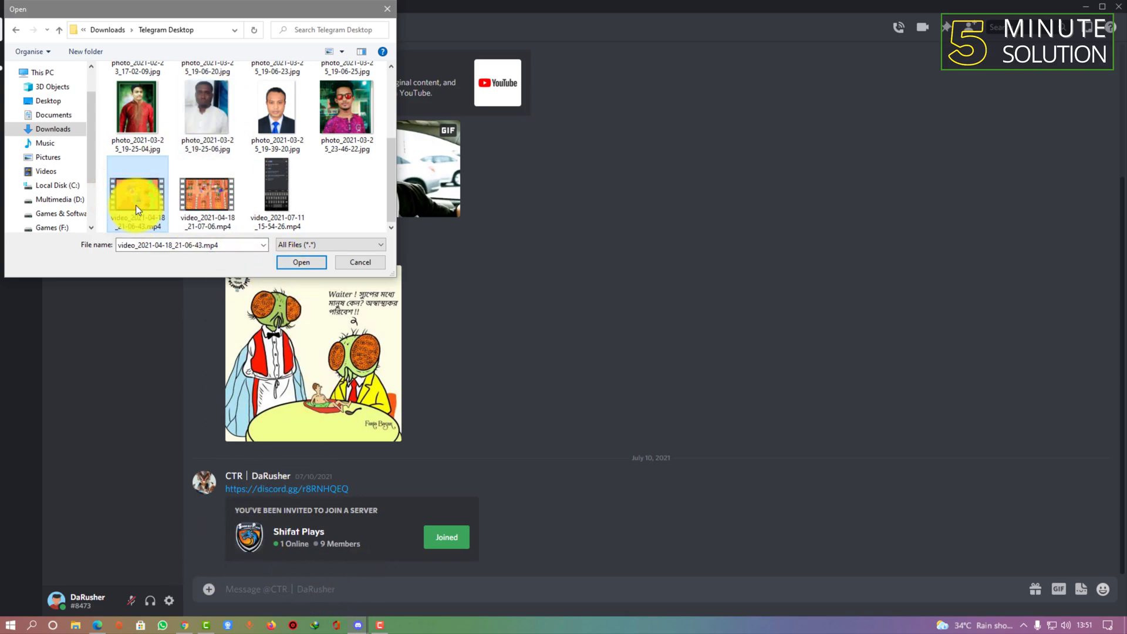
click(302, 262)
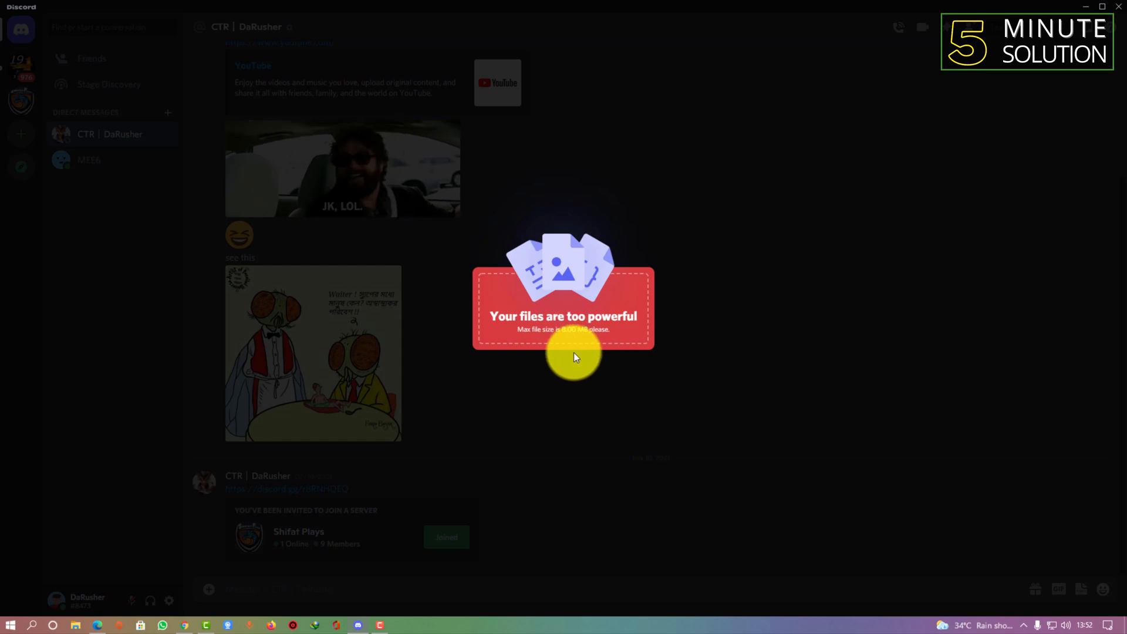
mouse_move(540, 512)
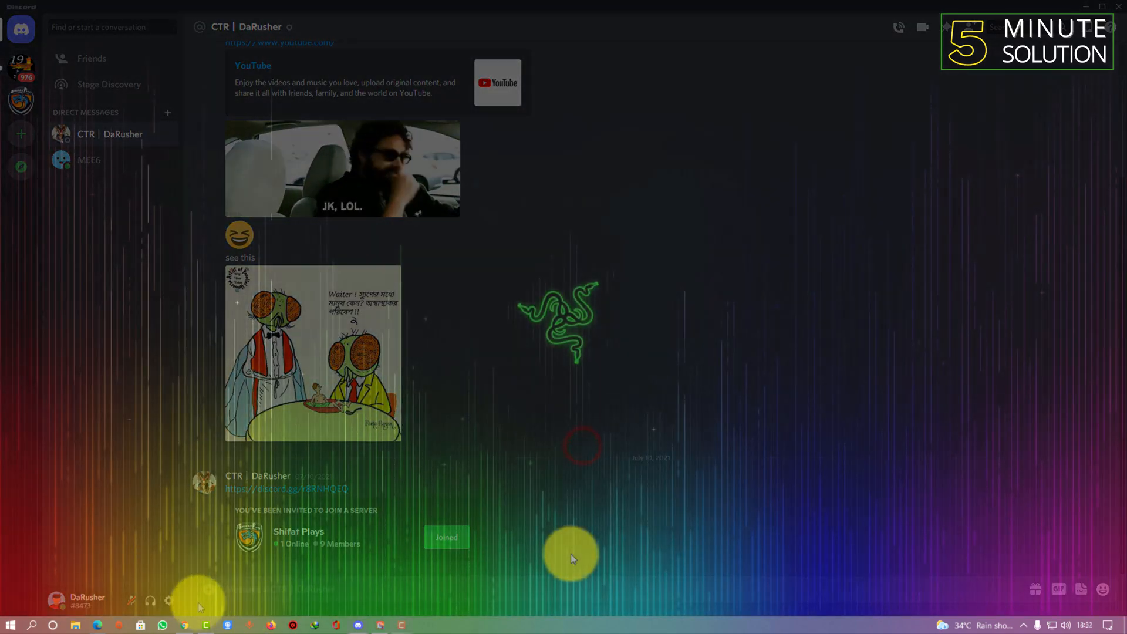
Step: Open Chrome to Google Drive's My Drive and duplicate it in a second tab
click(1087, 7)
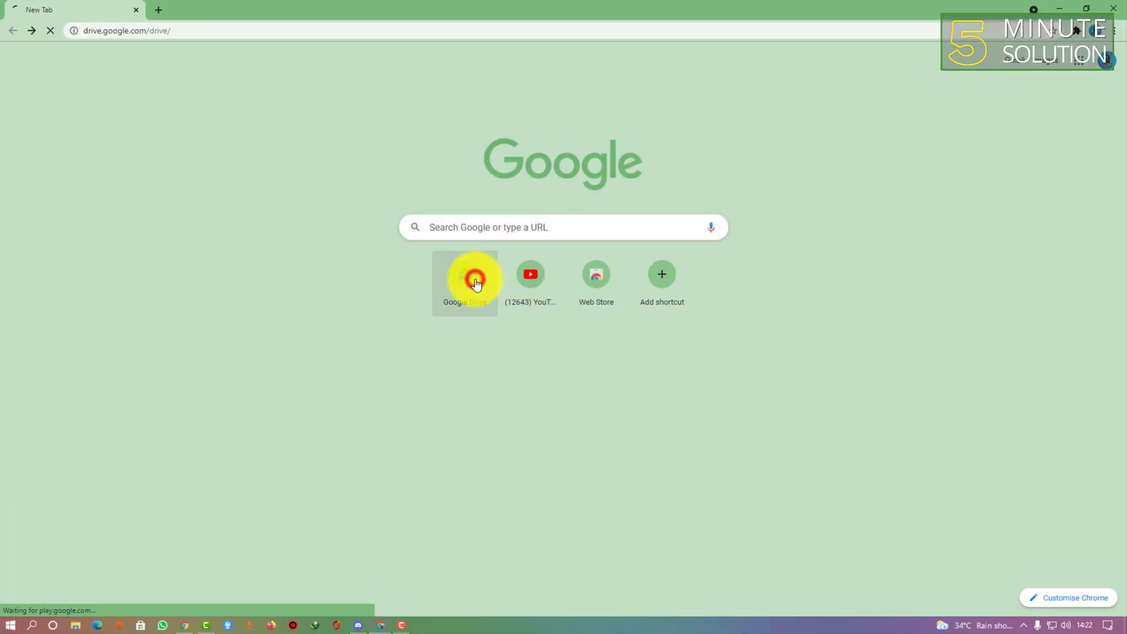
click(464, 273)
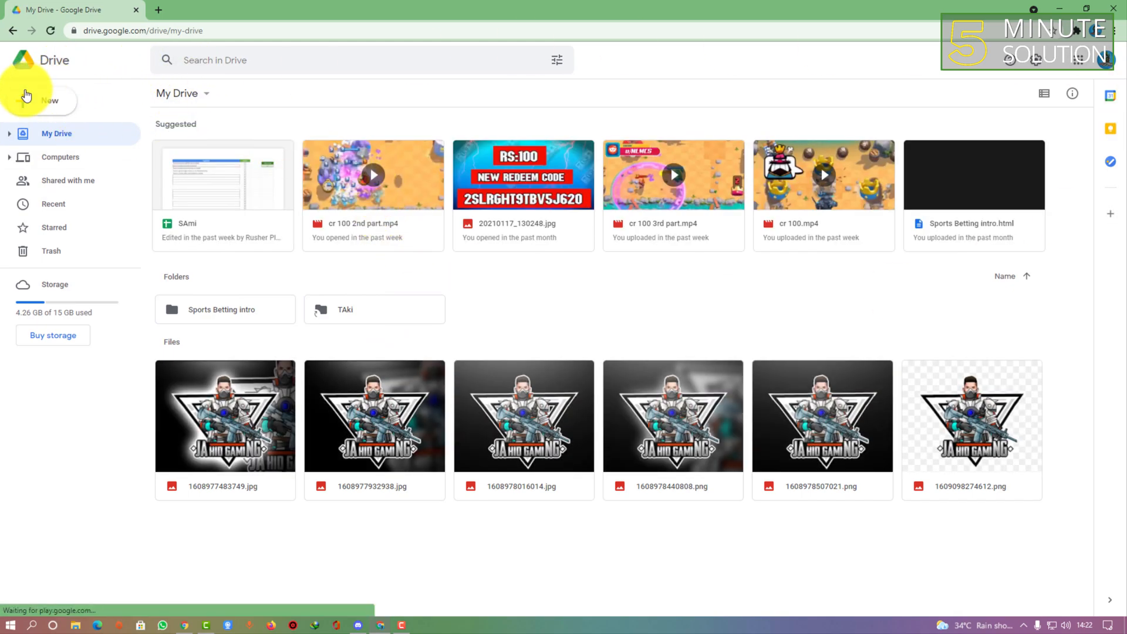
click(40, 100)
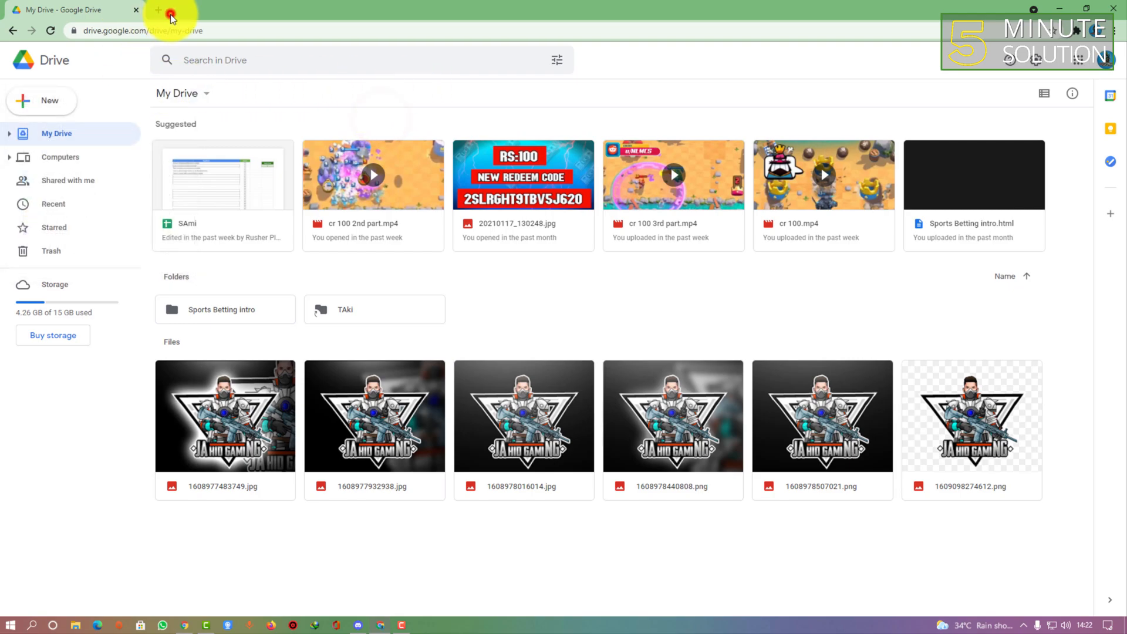
click(157, 9)
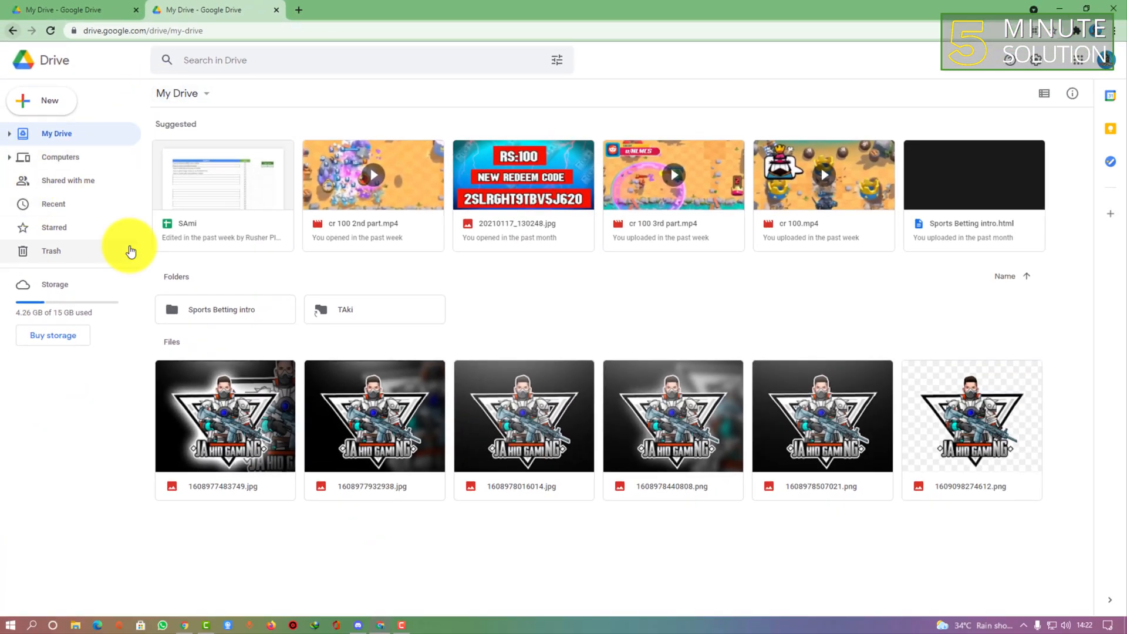
mouse_move(165, 138)
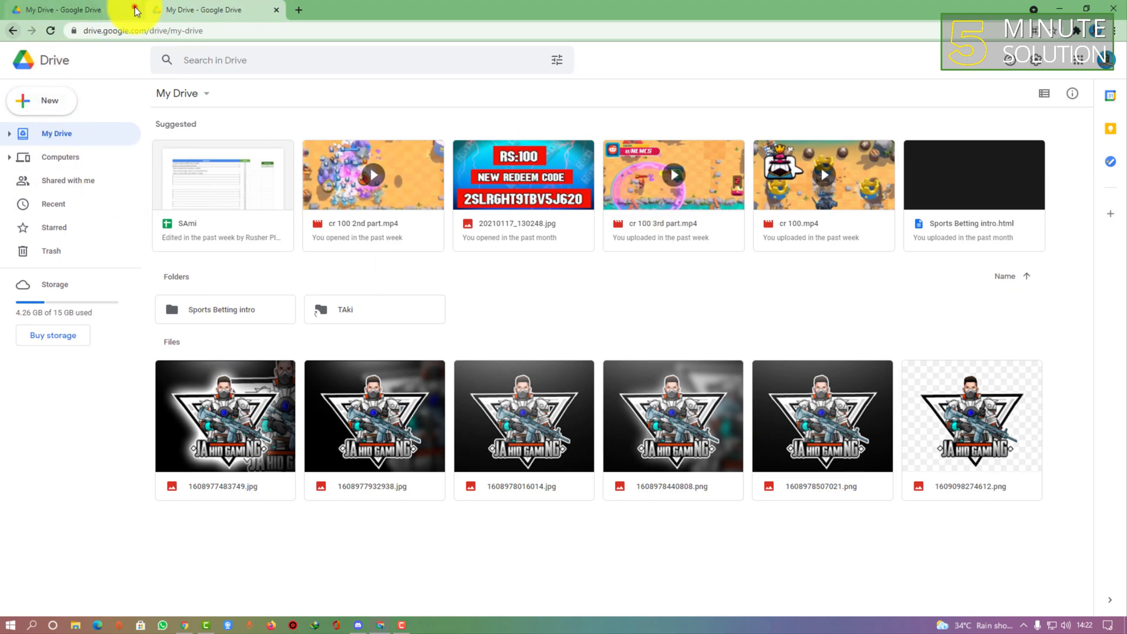
Step: Upload video_2021-04-18_21-06-43.mp4 from the Telegram Desktop downloads to My Drive
click(41, 101)
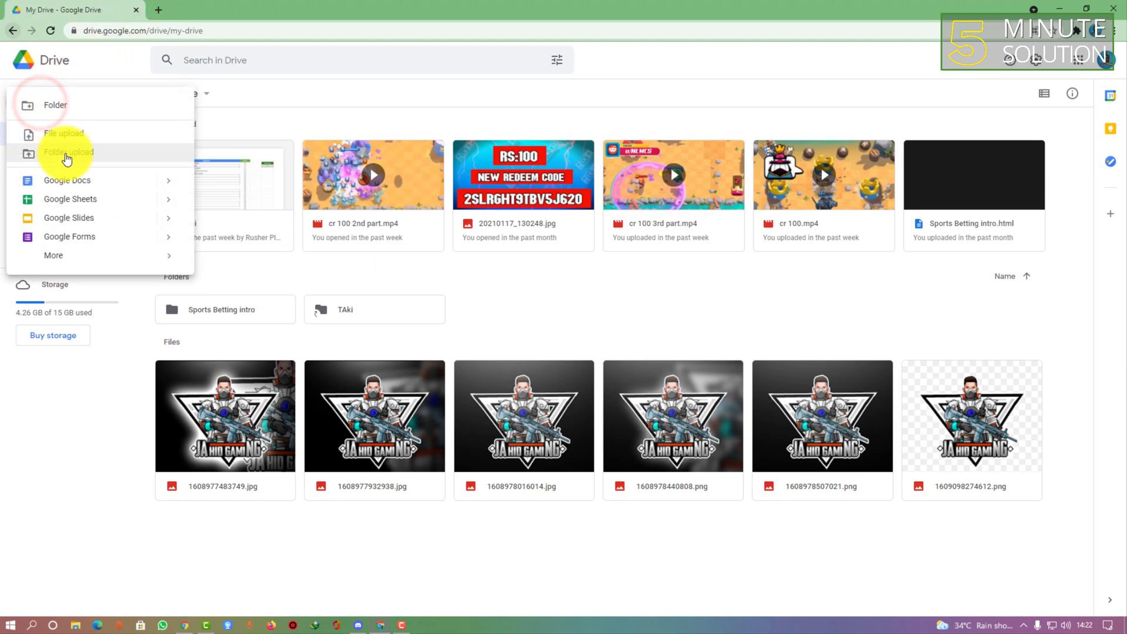
click(60, 133)
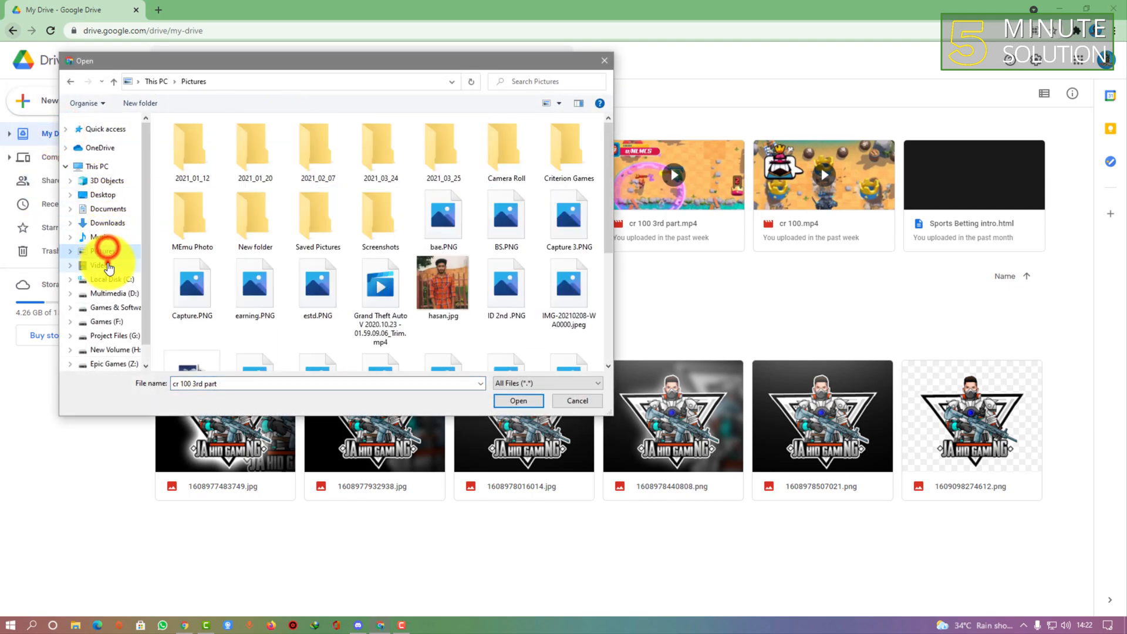
click(101, 264)
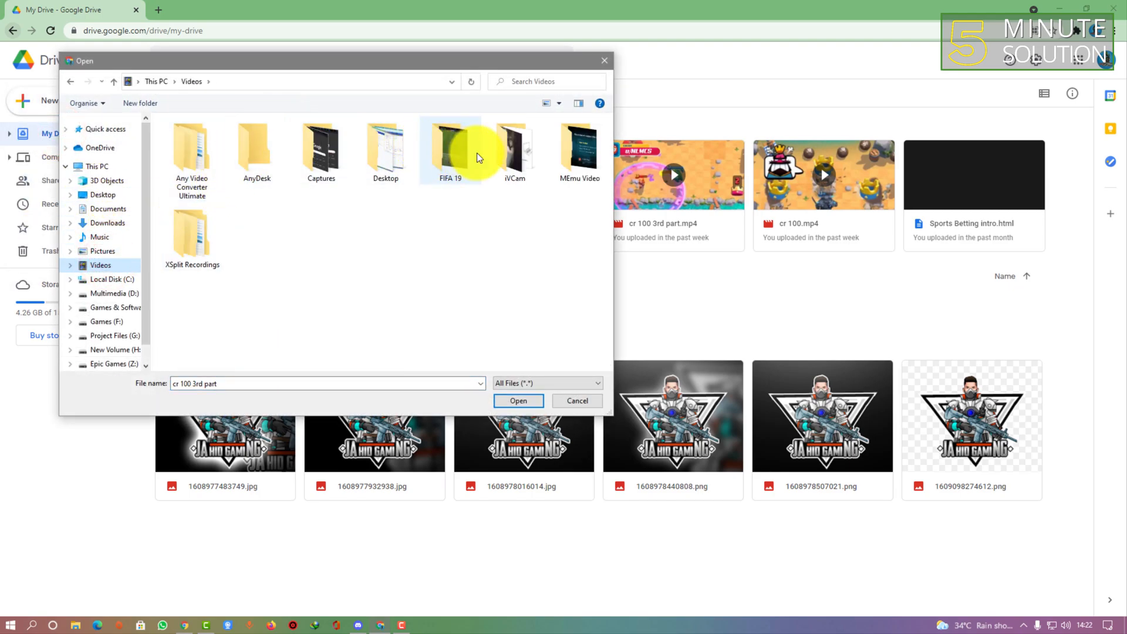
mouse_move(386, 149)
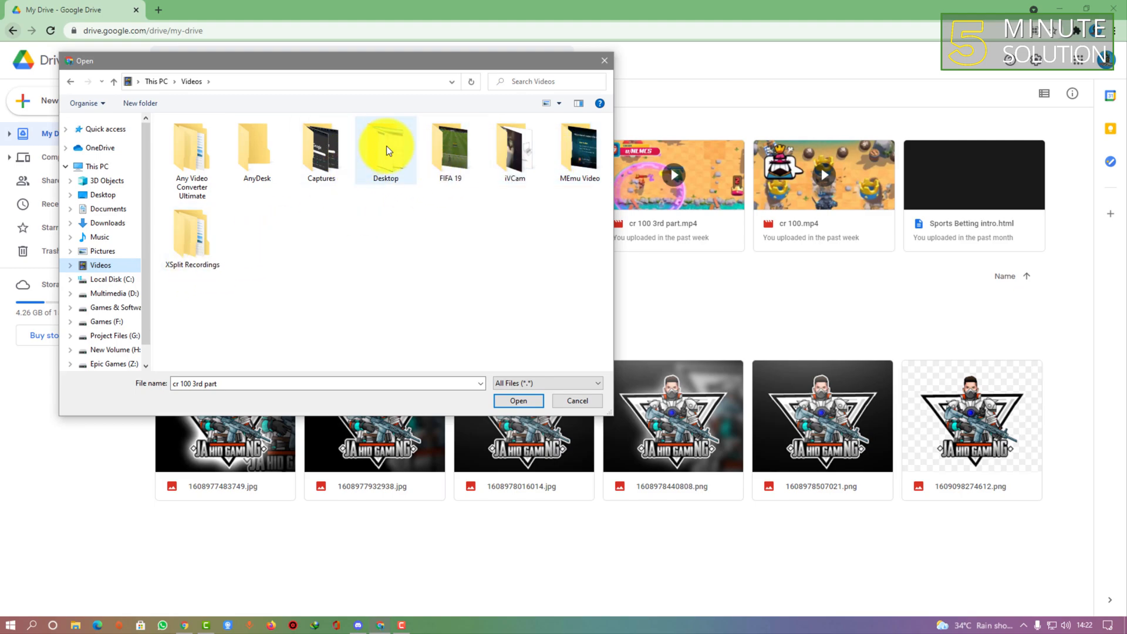
double_click(385, 148)
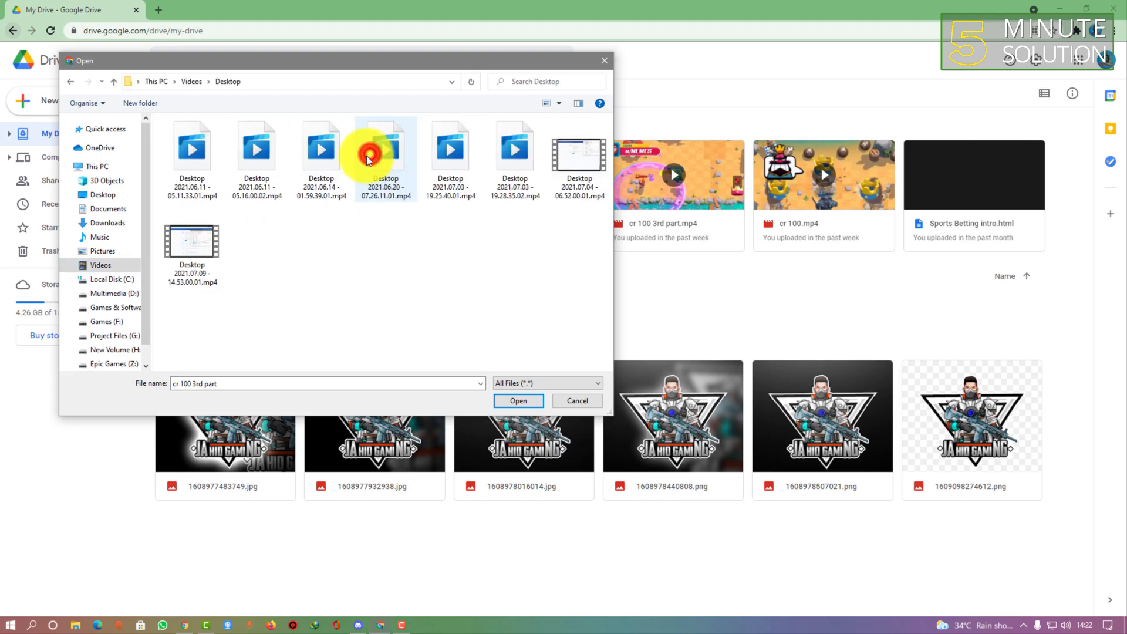
click(69, 81)
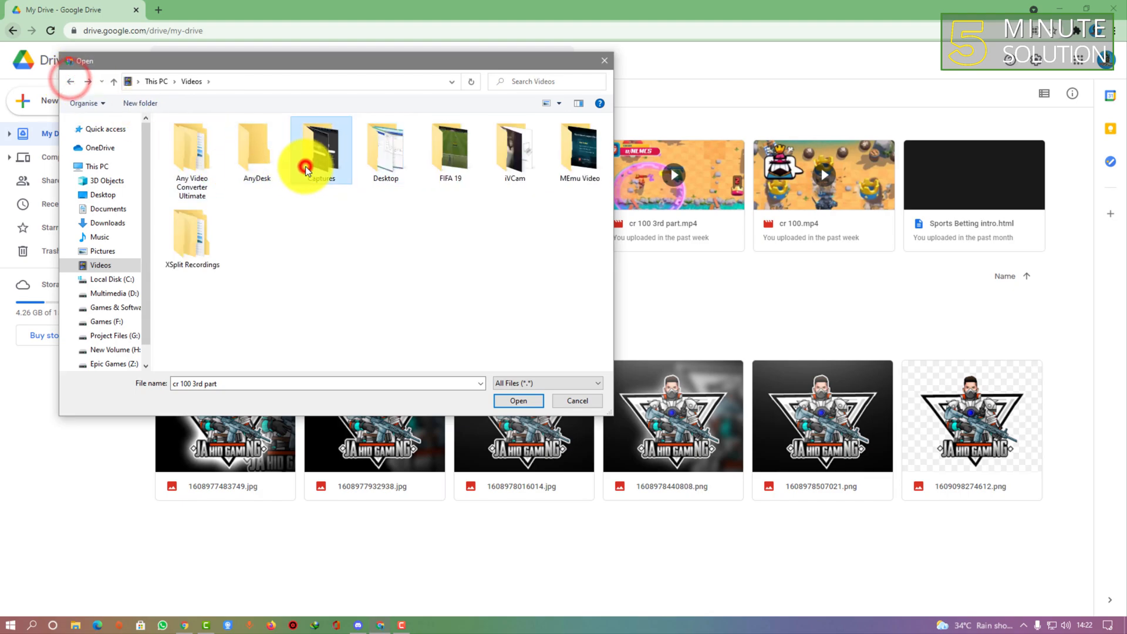
click(108, 223)
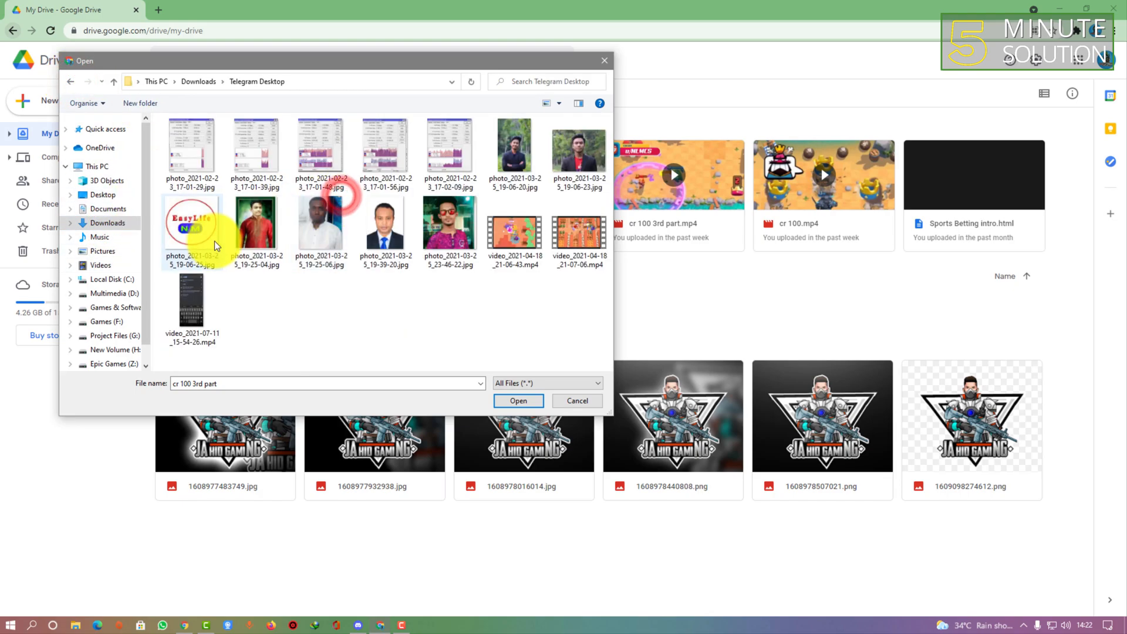
click(518, 400)
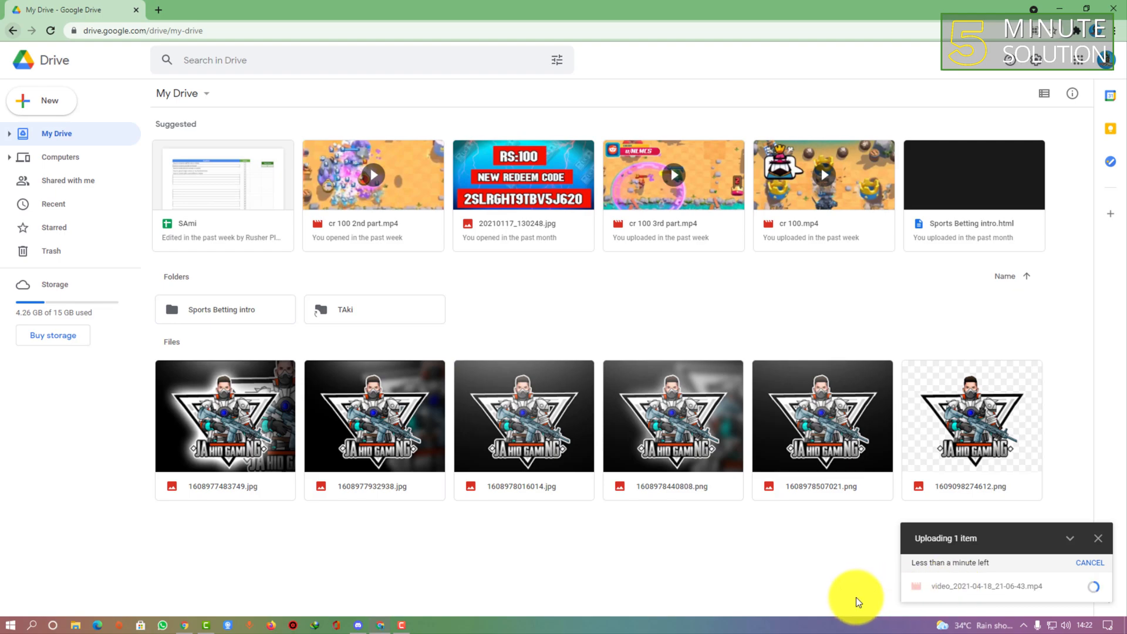
mouse_move(975, 623)
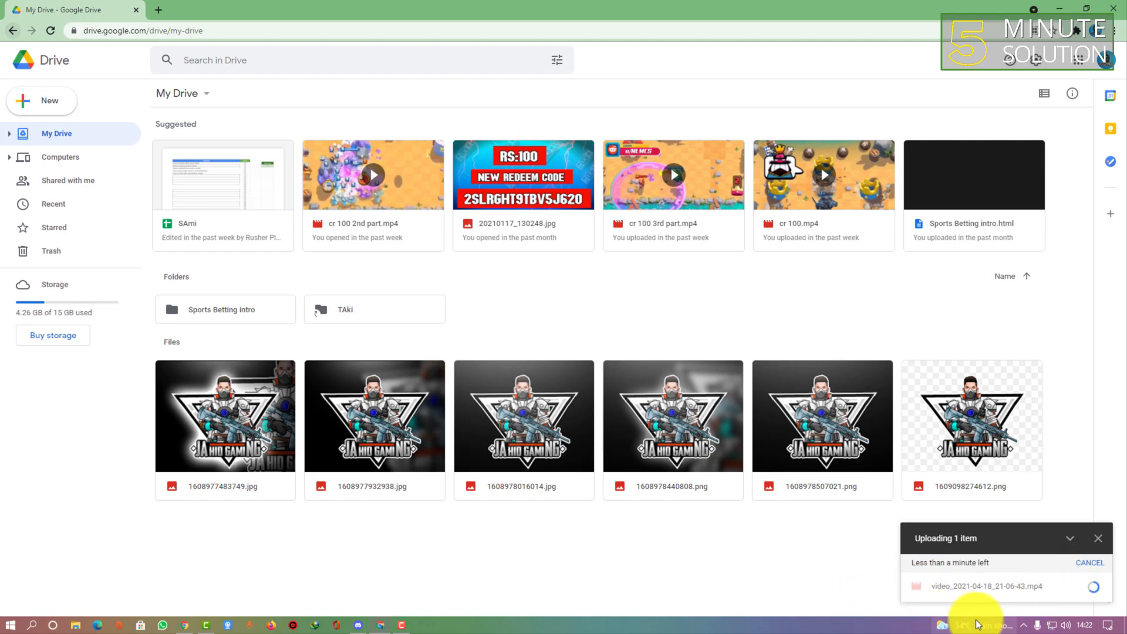
Step: Open the still-processing uploaded video and bring up its more-actions menu
right_click(978, 623)
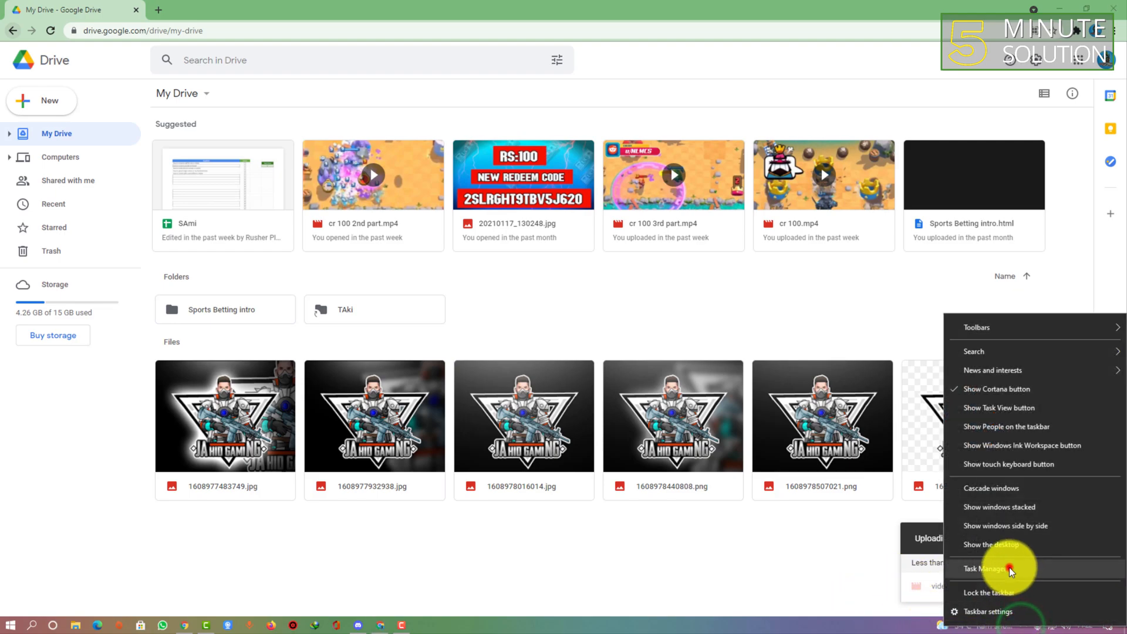
click(988, 568)
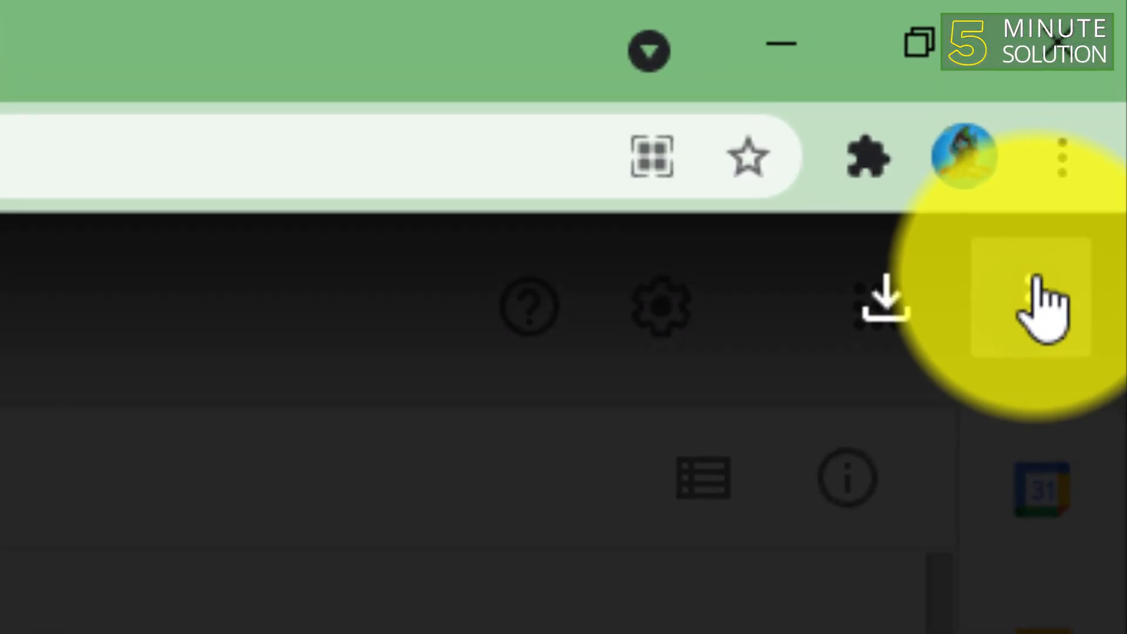
click(1032, 302)
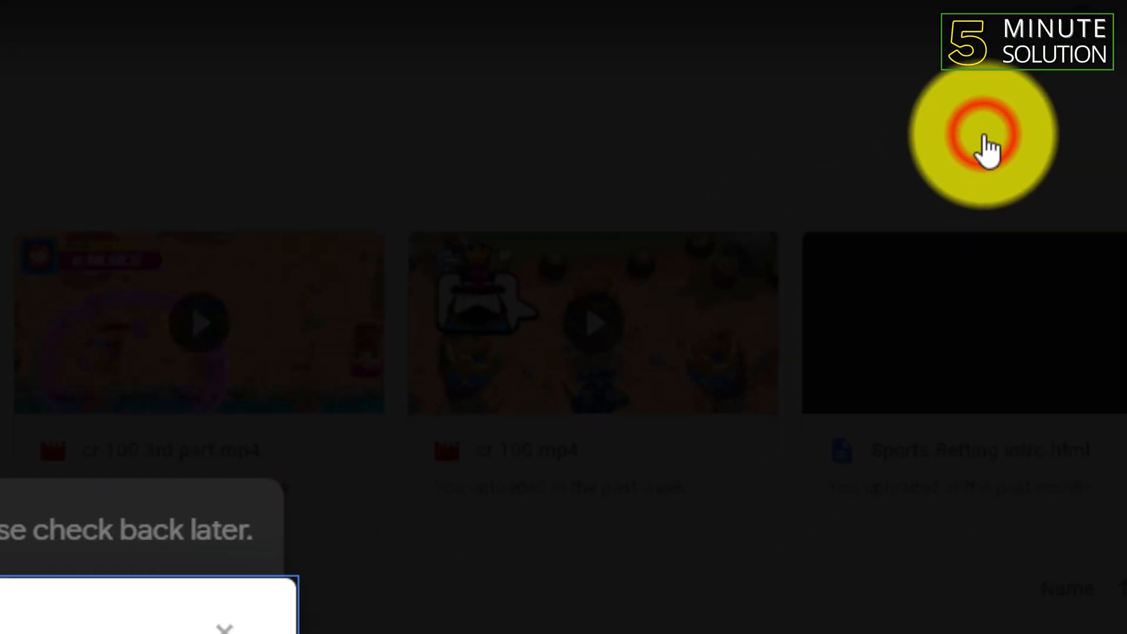
Step: Share the video so anyone with the link can view, copy the link, and return to Discord
click(985, 132)
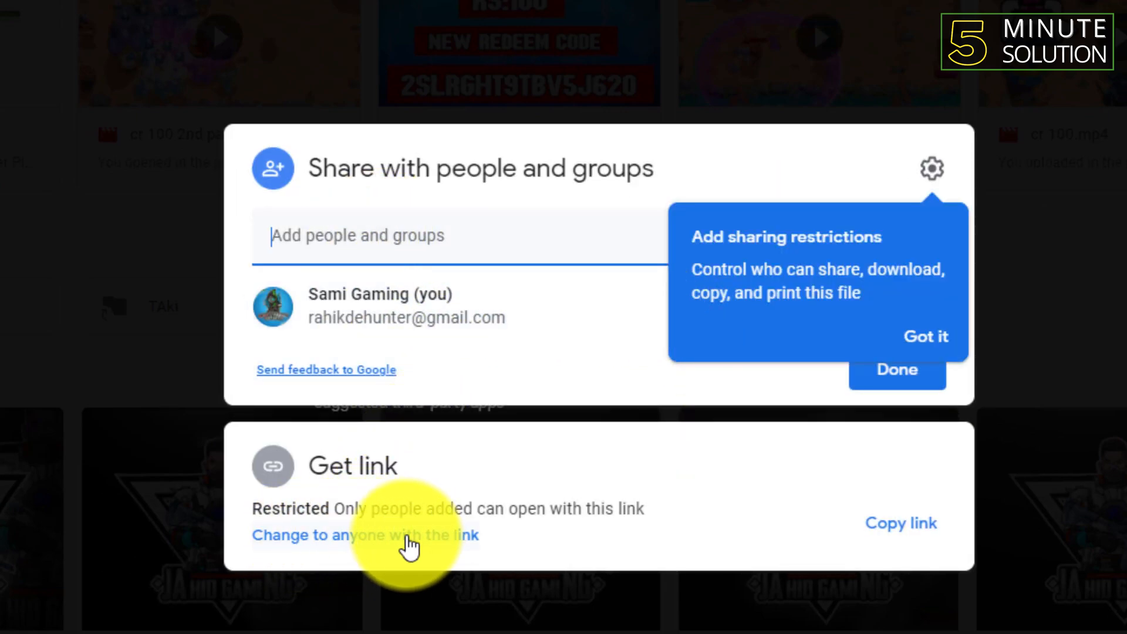
mouse_move(431, 545)
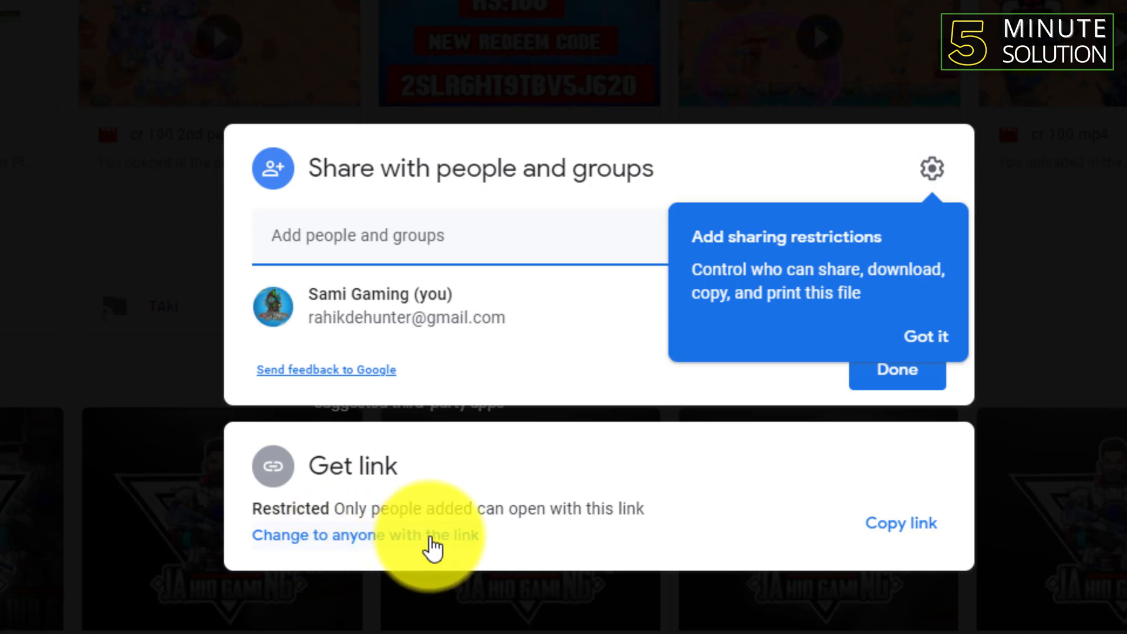
click(367, 536)
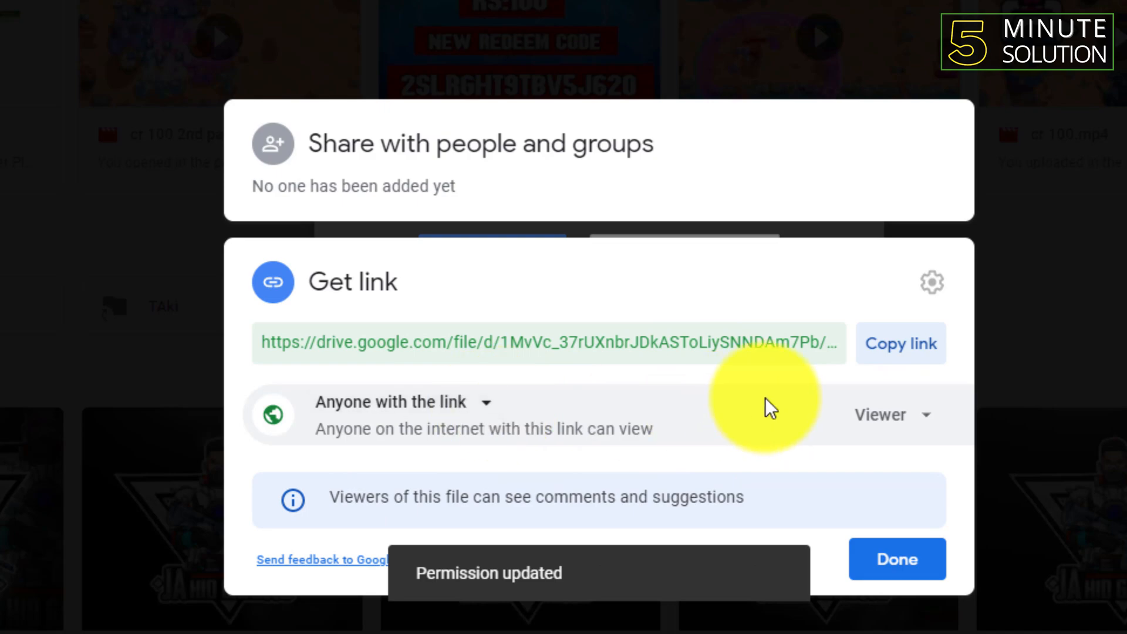
click(891, 414)
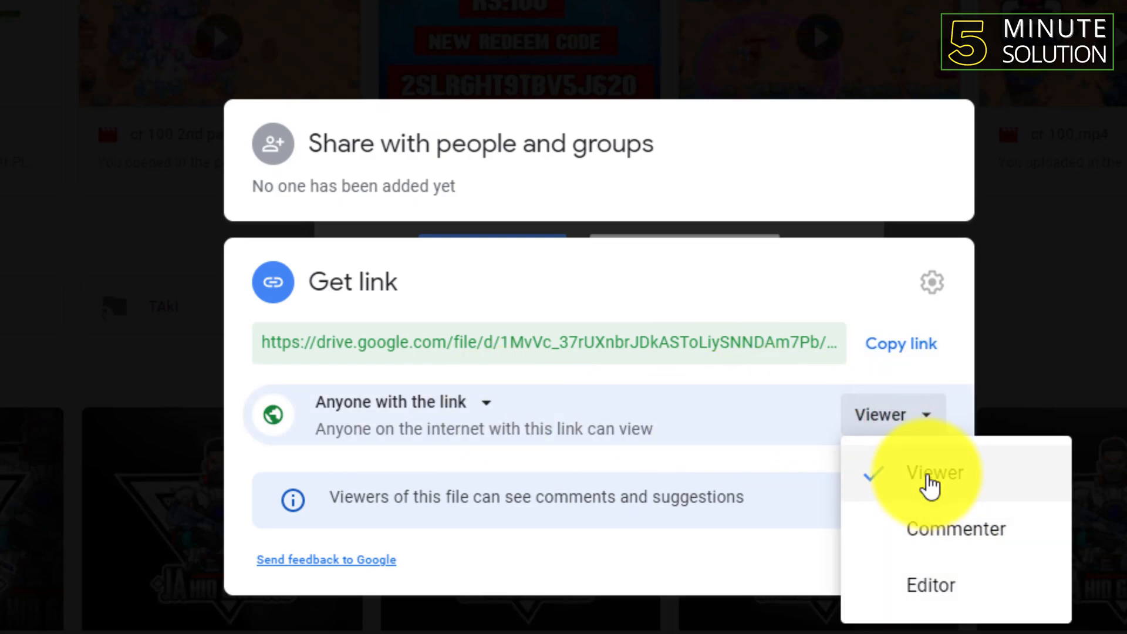
click(932, 472)
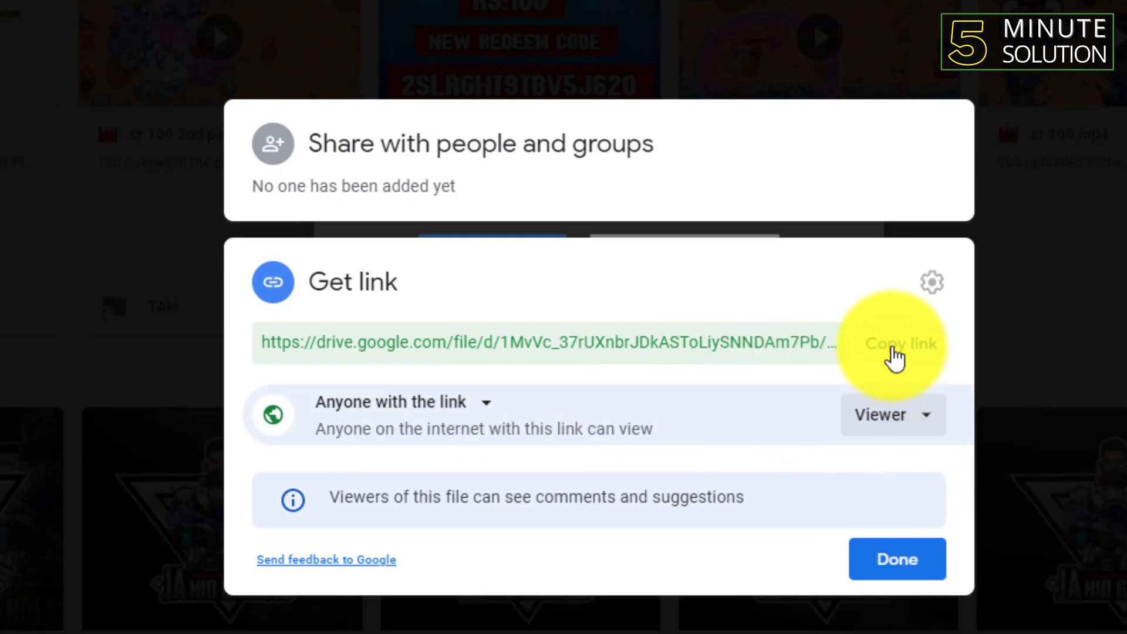
click(900, 343)
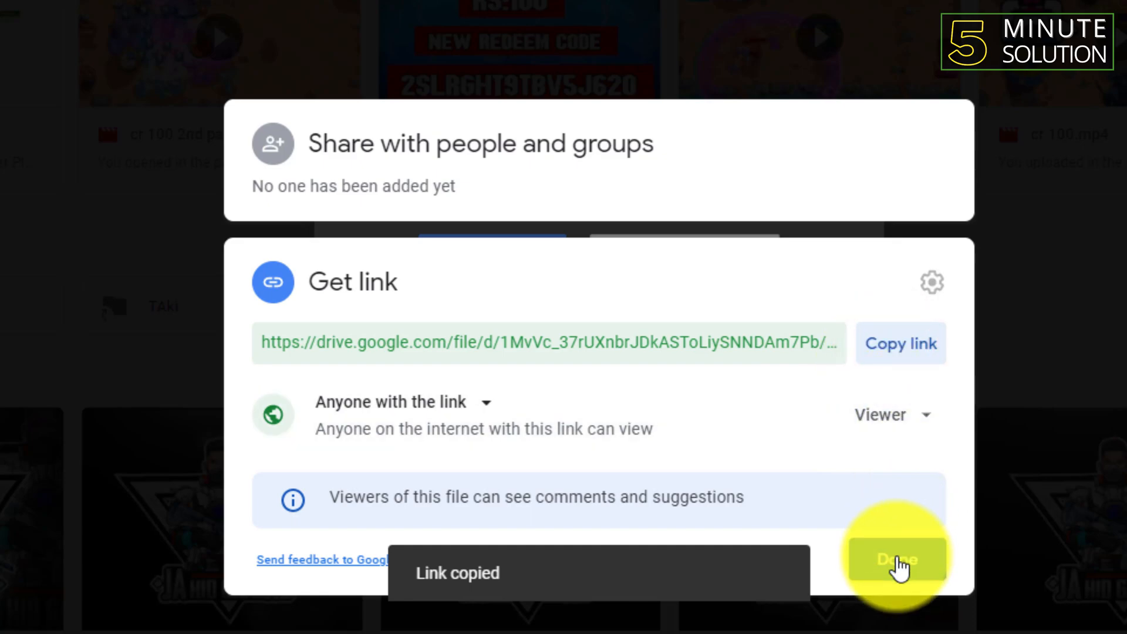
click(896, 559)
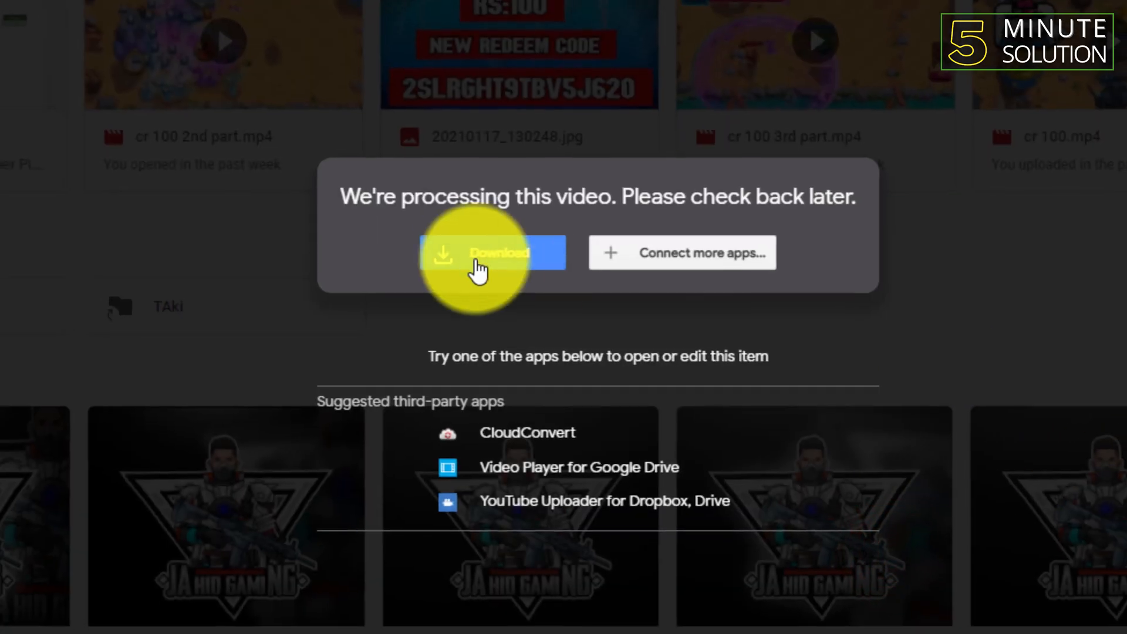
click(396, 622)
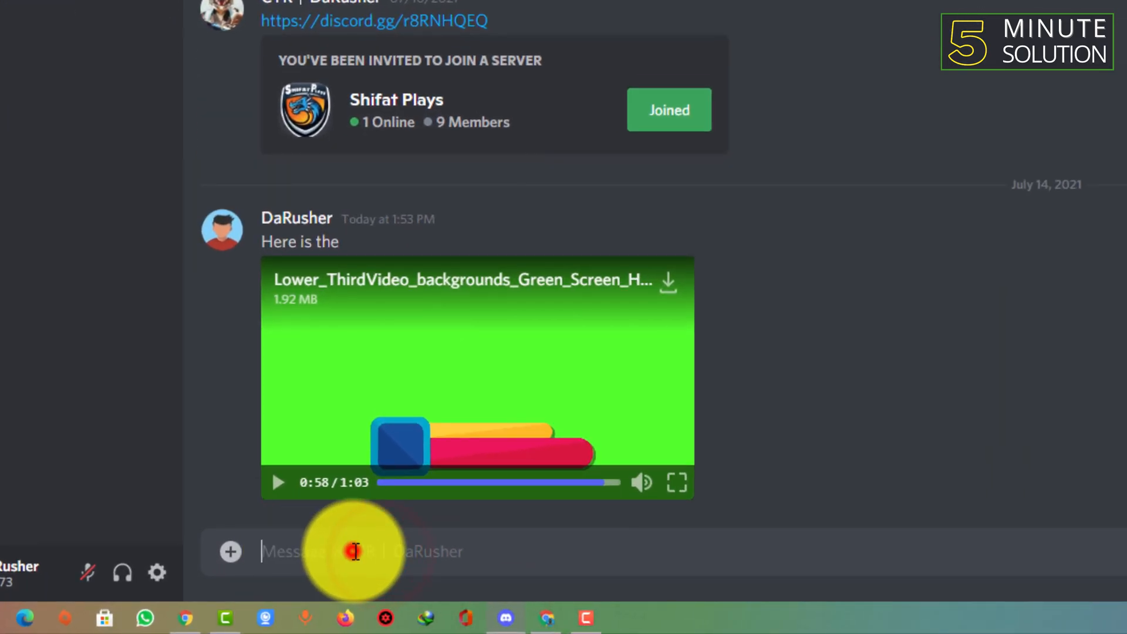
Step: Paste and send the Google Drive share link as a message in the DM
text(https://drive.google.com/file/d/1MvVc_37rUXnbrJDkASToLiySNNDAm7Pb/view?usp=sharing)
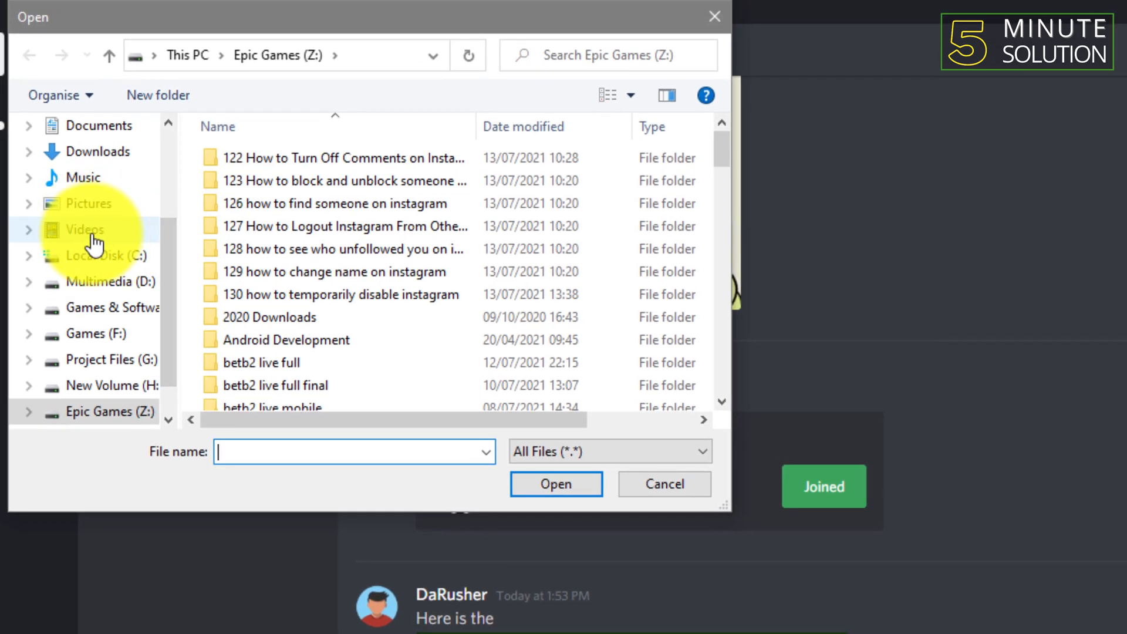
click(99, 152)
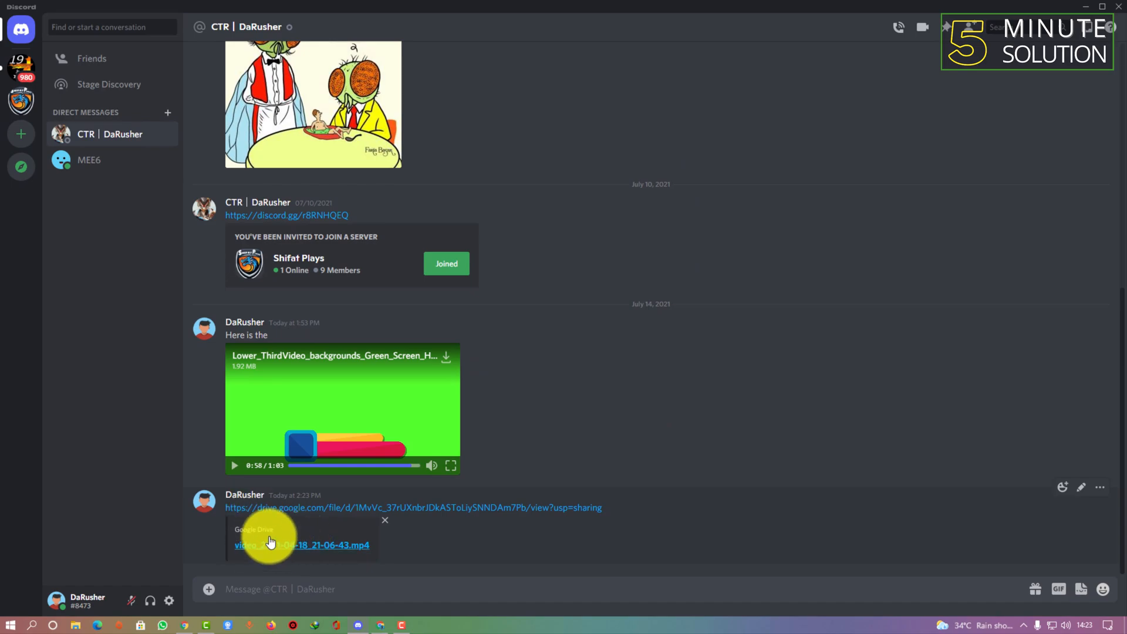
Step: Follow the sent Drive link past the Hold Up prompt and start downloading the 90 MB video
click(302, 545)
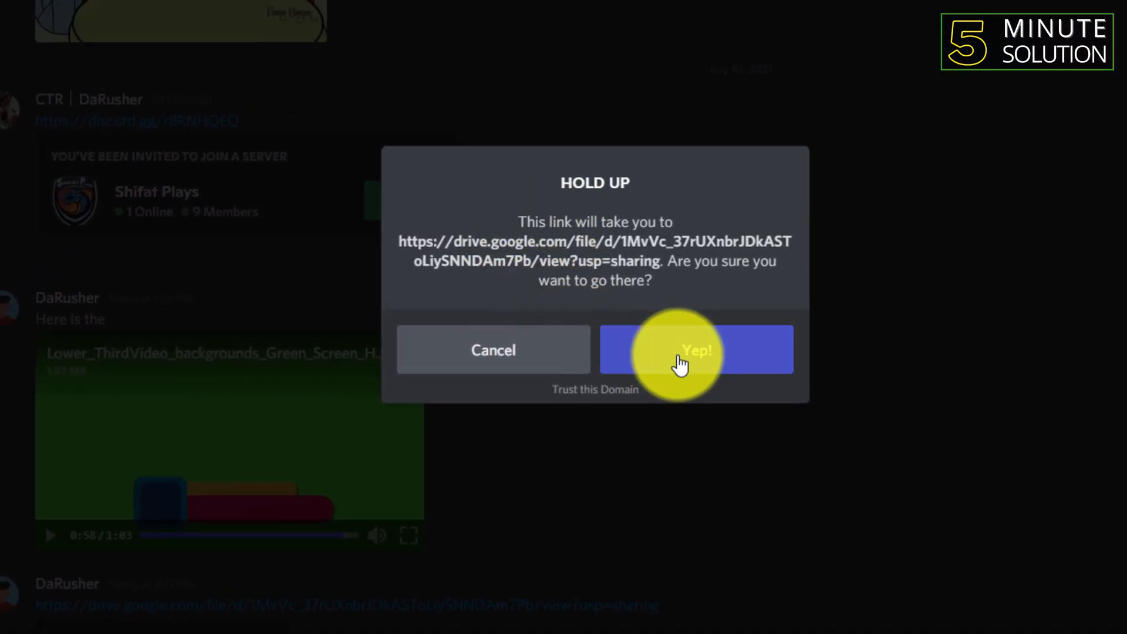
click(695, 350)
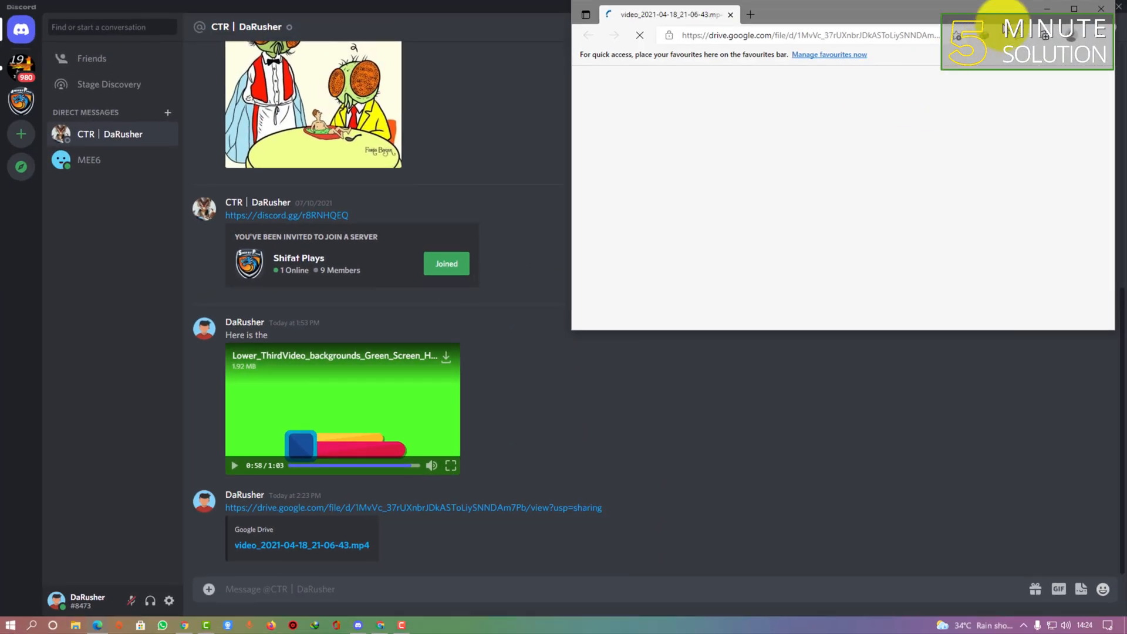
click(1072, 10)
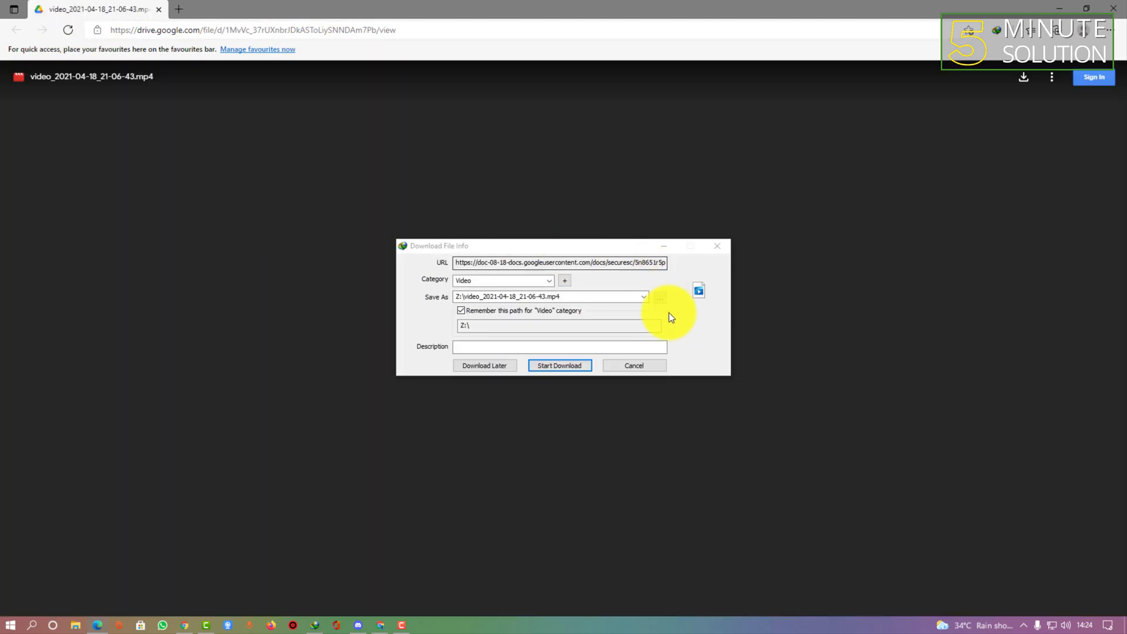
click(559, 365)
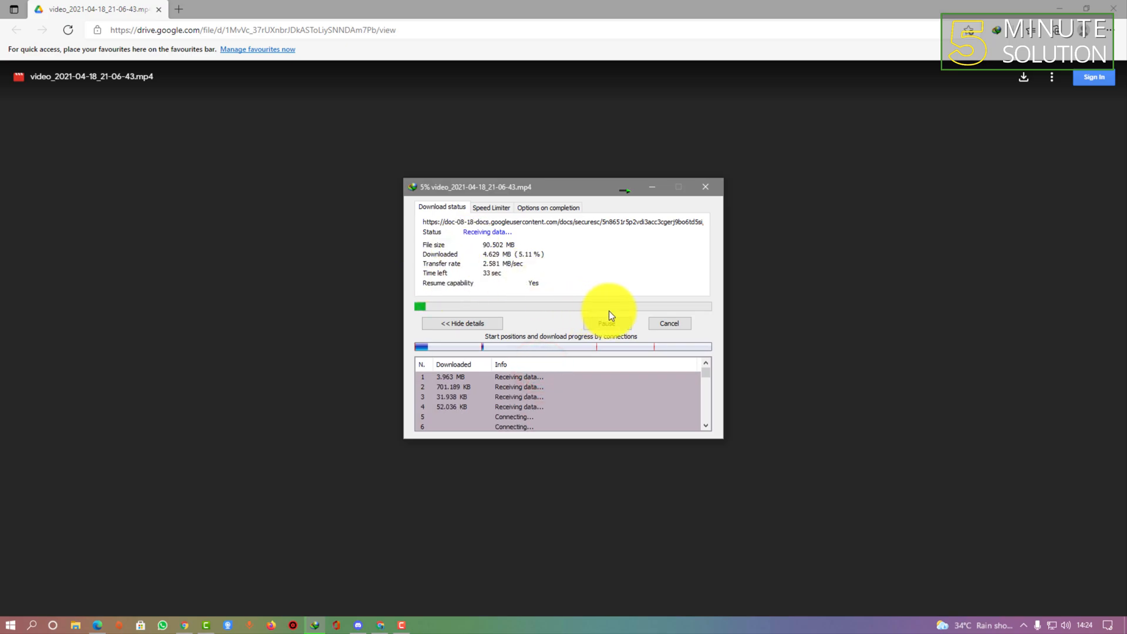
click(668, 323)
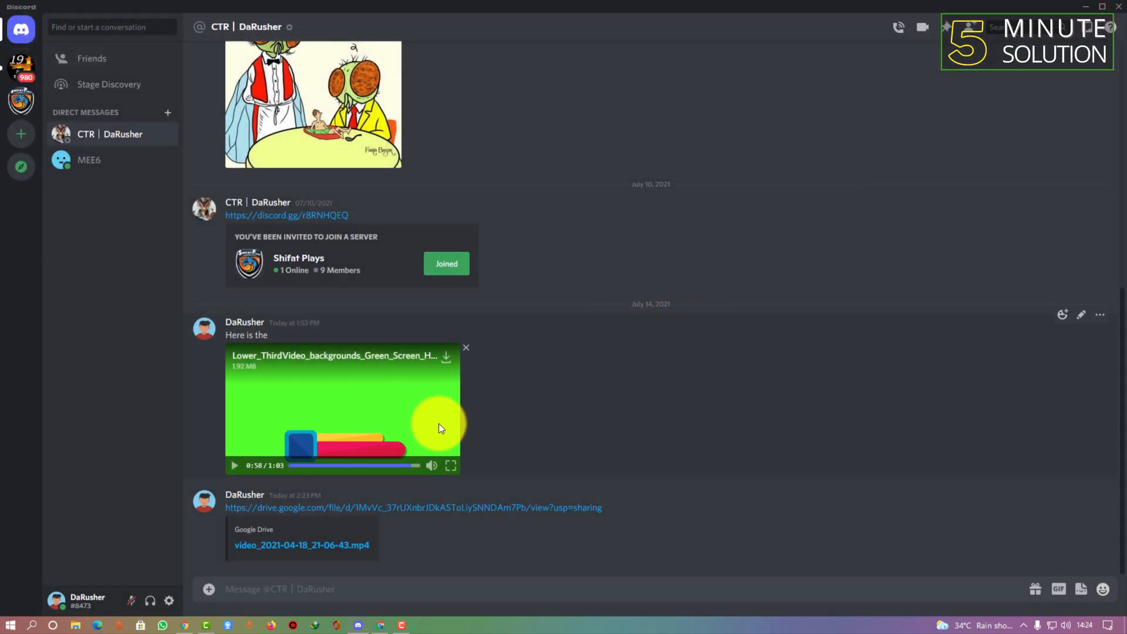
mouse_move(313, 298)
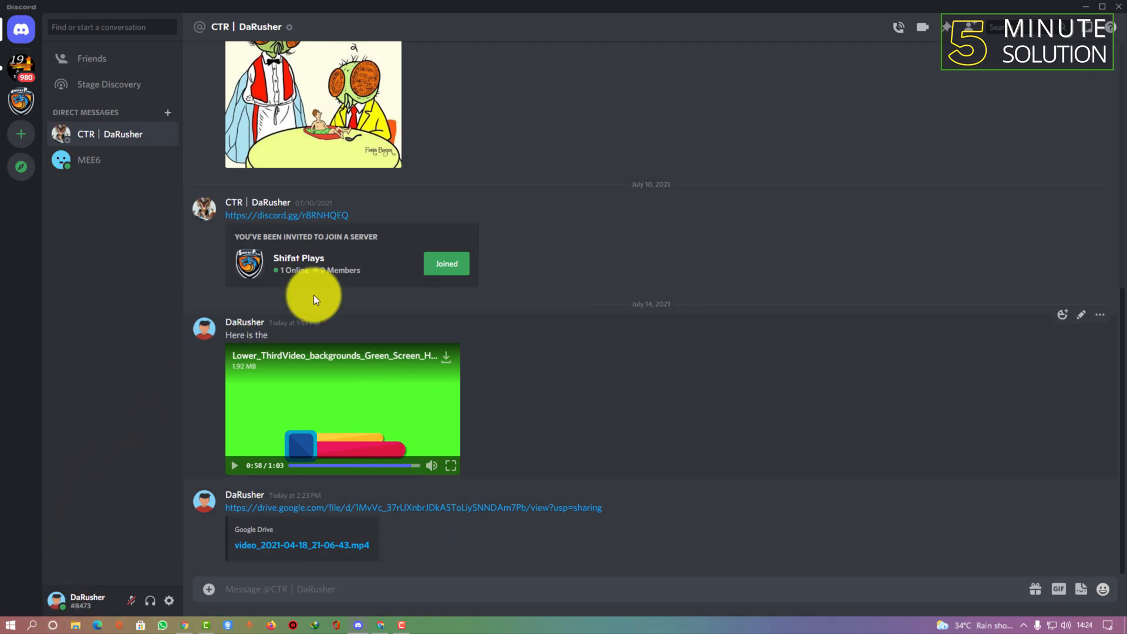
mouse_move(769, 71)
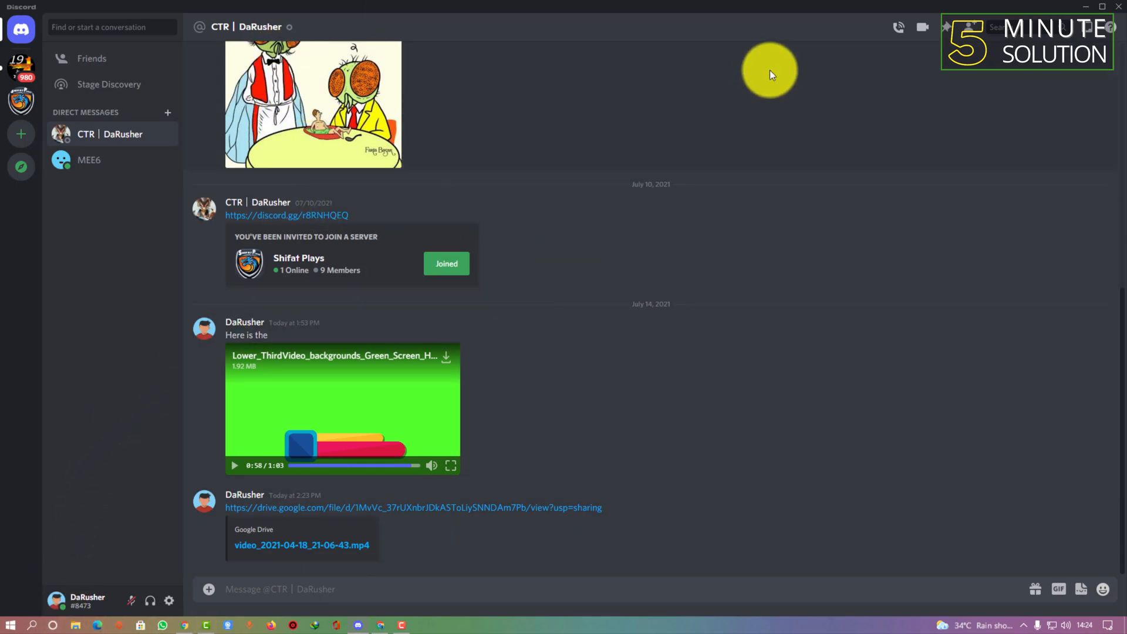